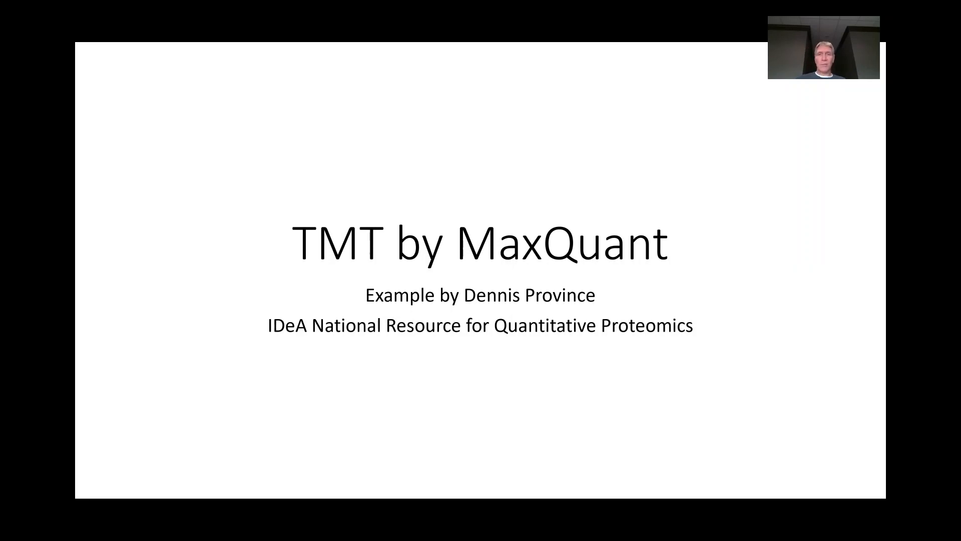
Advance from the title slide to the TMT parameter file slide.
key("Right")
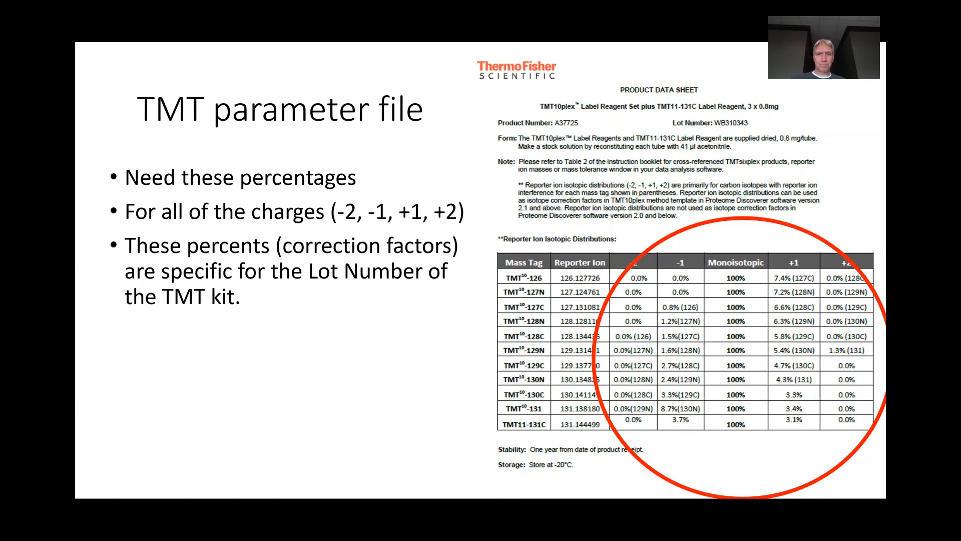
Advance to the MaxQuant Parameters slide on 10plex TMT and correction factors.
key("Right")
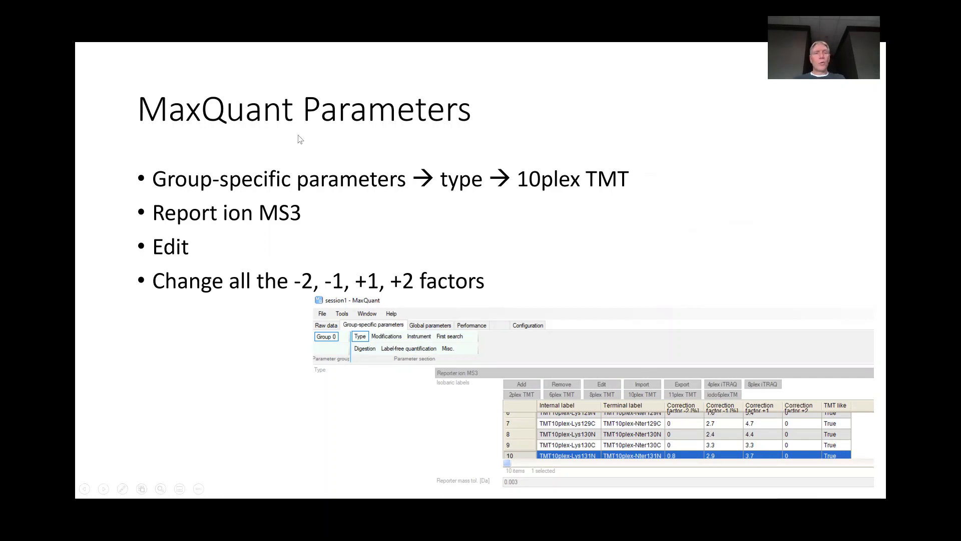
mouse_move(449, 211)
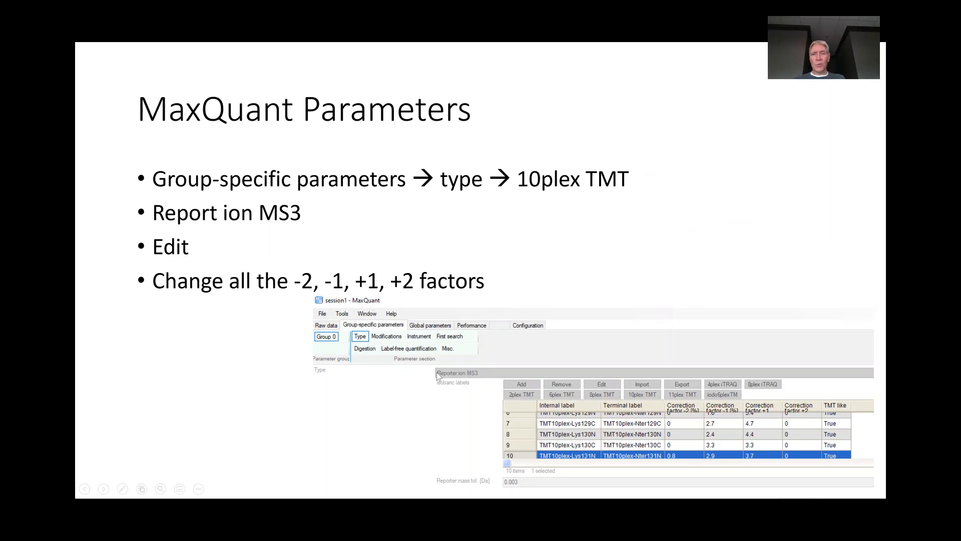
mouse_move(361, 336)
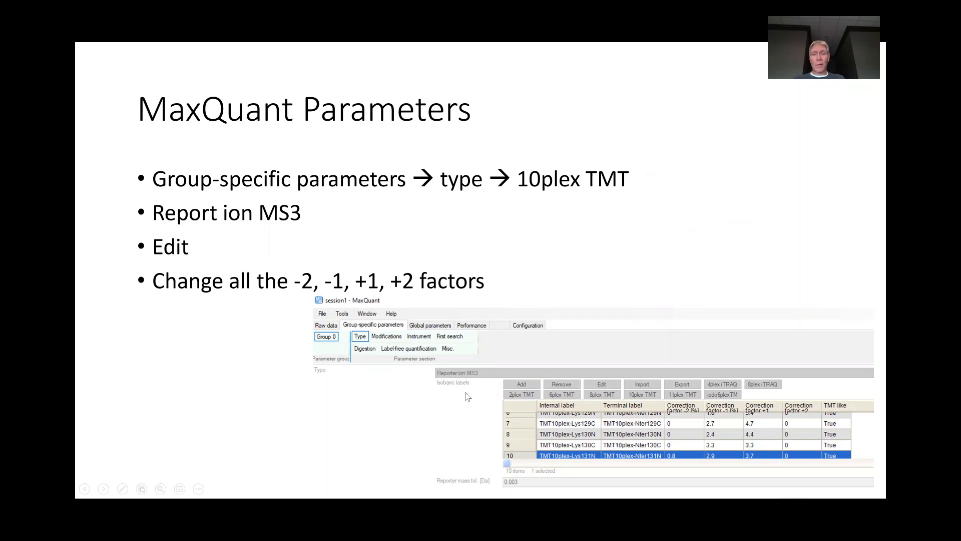
mouse_move(465, 387)
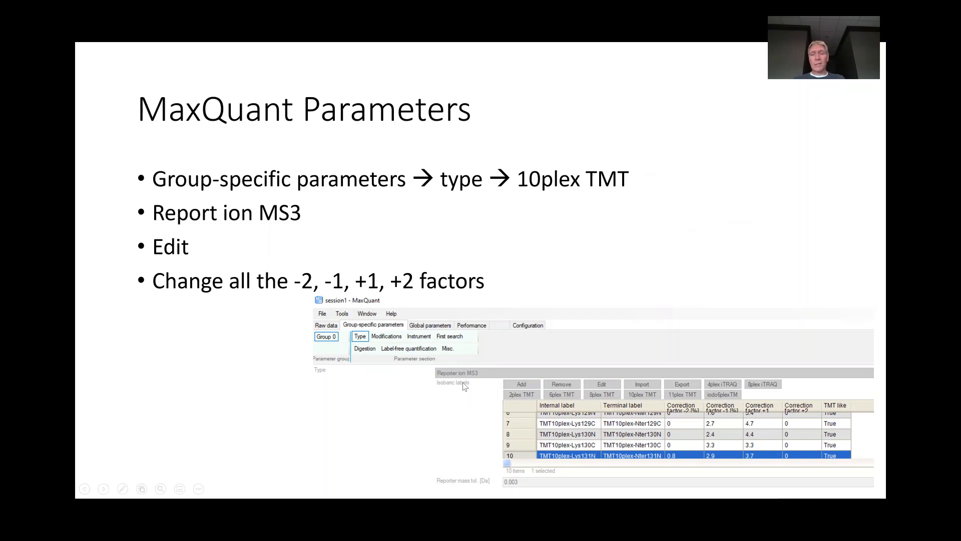
mouse_move(473, 378)
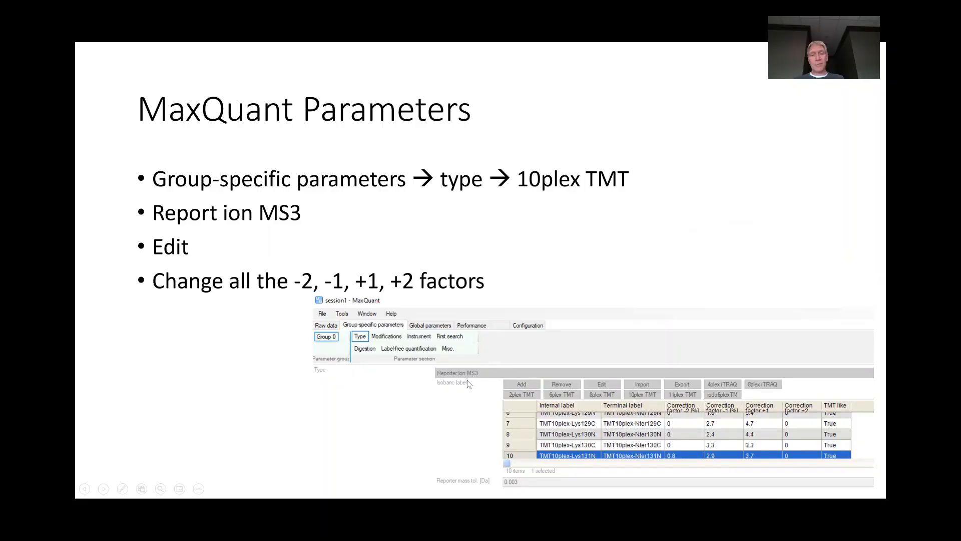
mouse_move(457, 403)
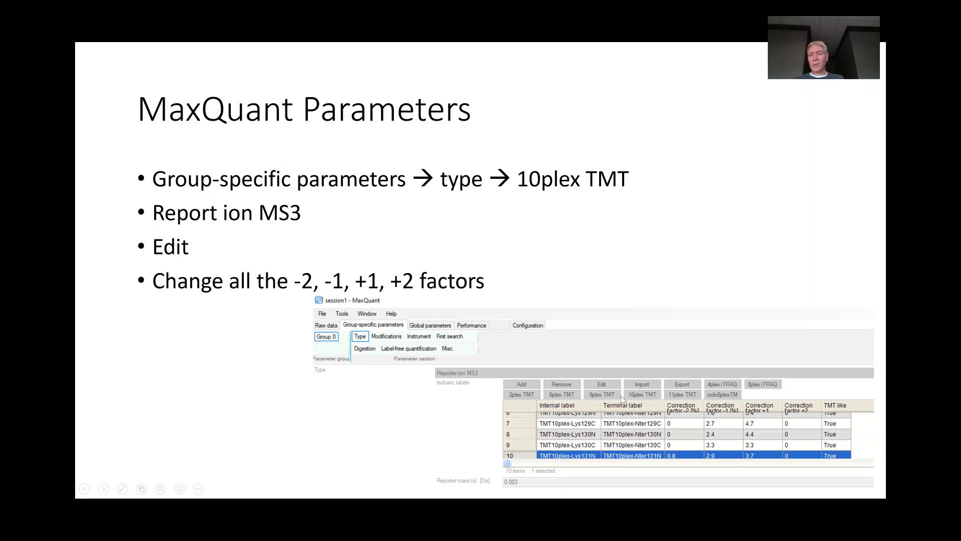
mouse_move(400, 430)
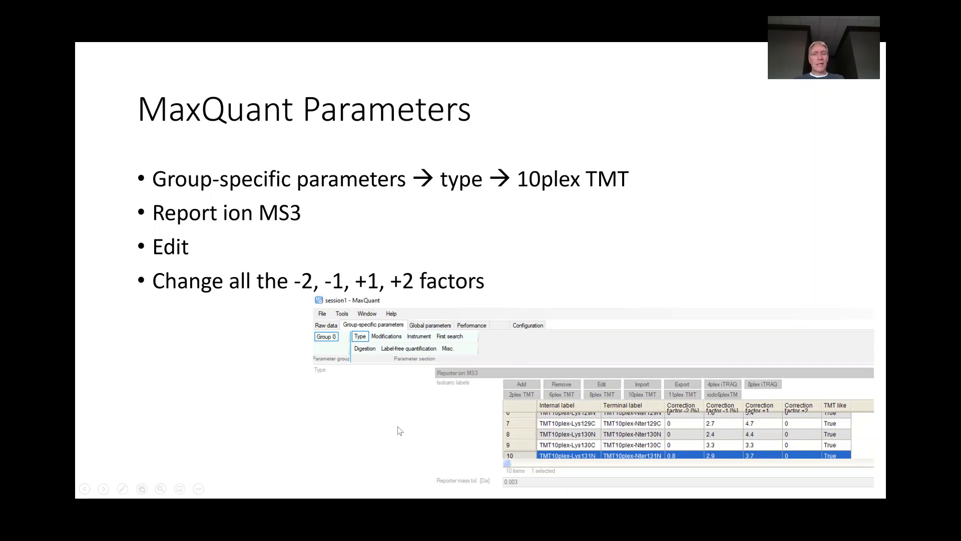
mouse_move(770, 495)
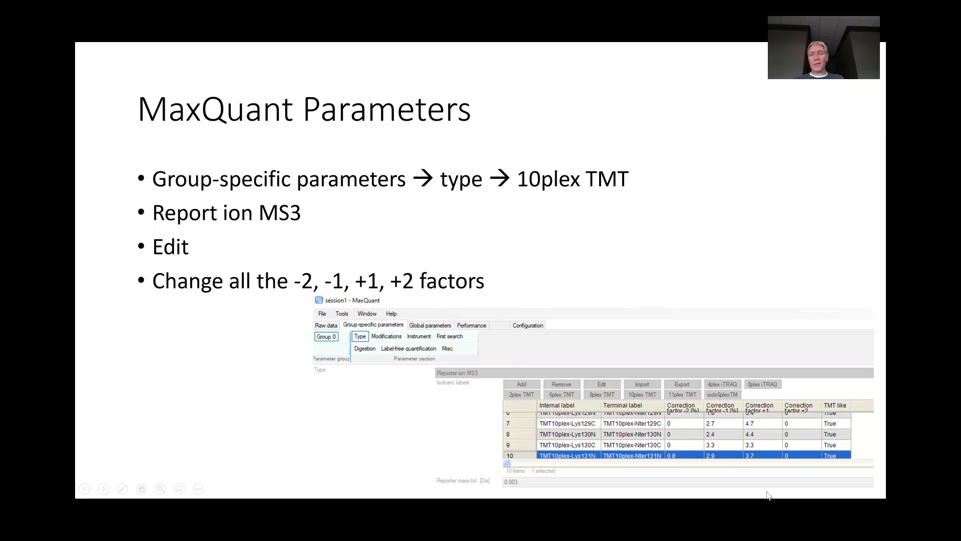
mouse_move(443, 450)
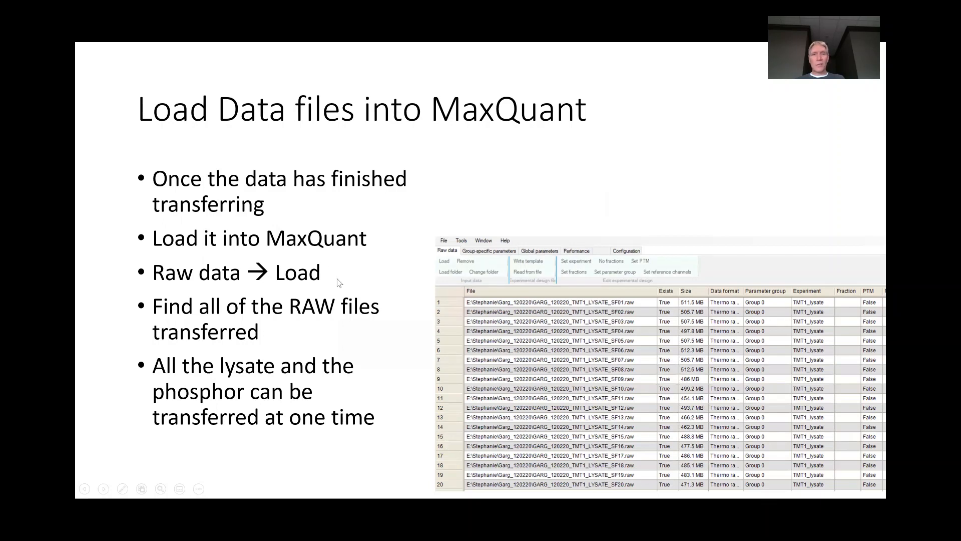
mouse_move(321, 270)
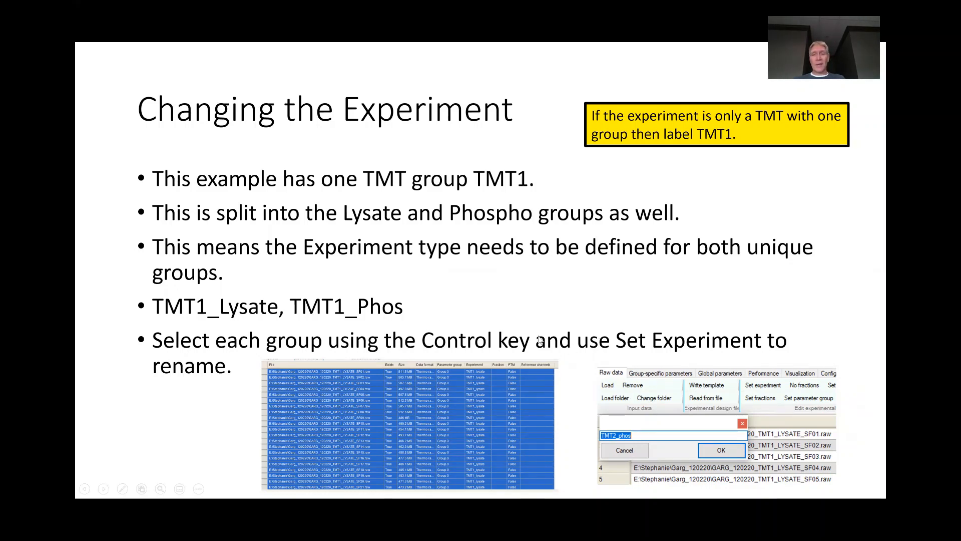
Step past the Phospho-is-a-PTM slide to the Digestion slide on Trypsin.
key("Right")
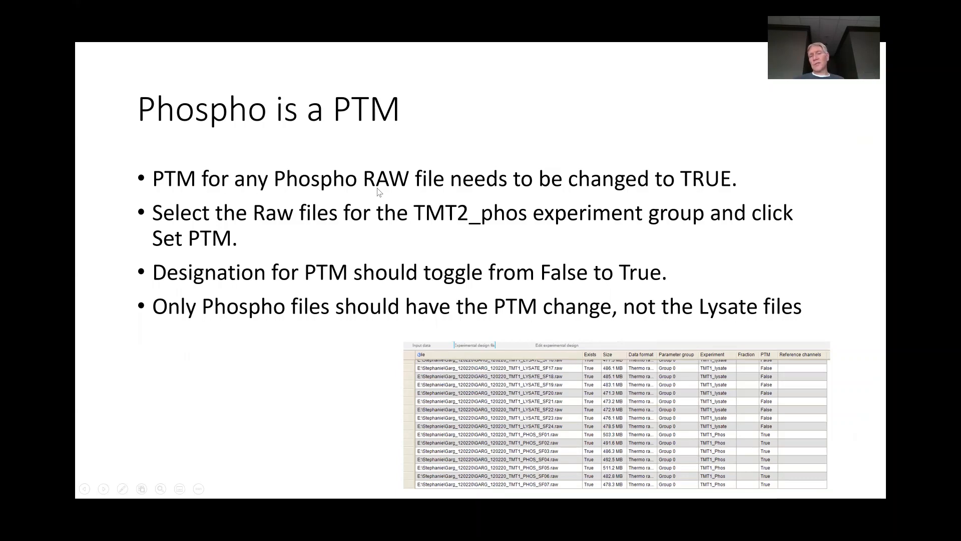
key("right")
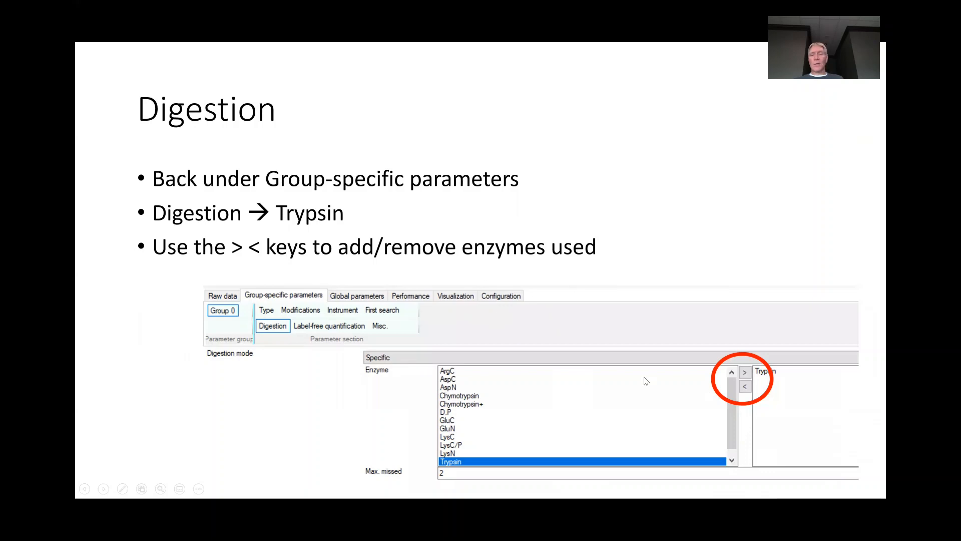
mouse_move(701, 376)
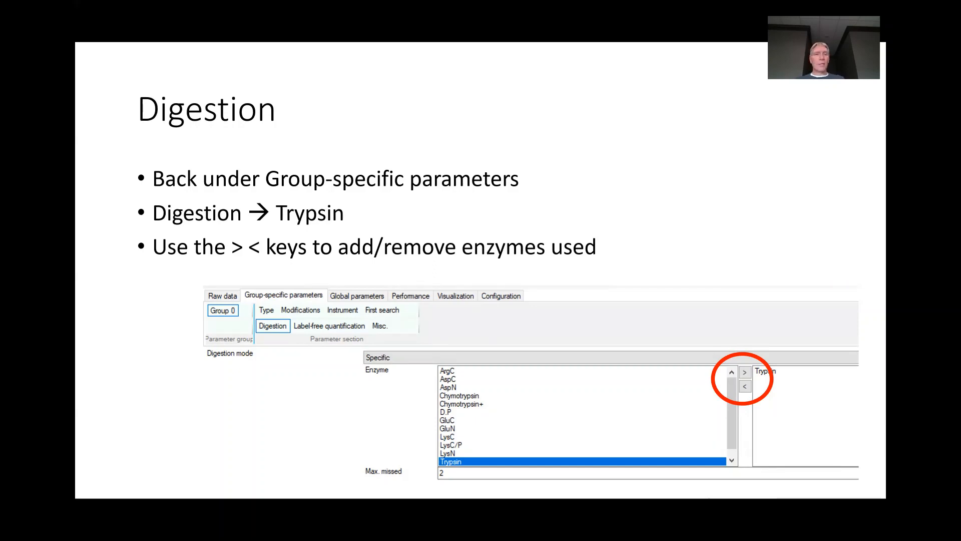
Step past the Modifications slide to the Global Parameter database slide.
key("right")
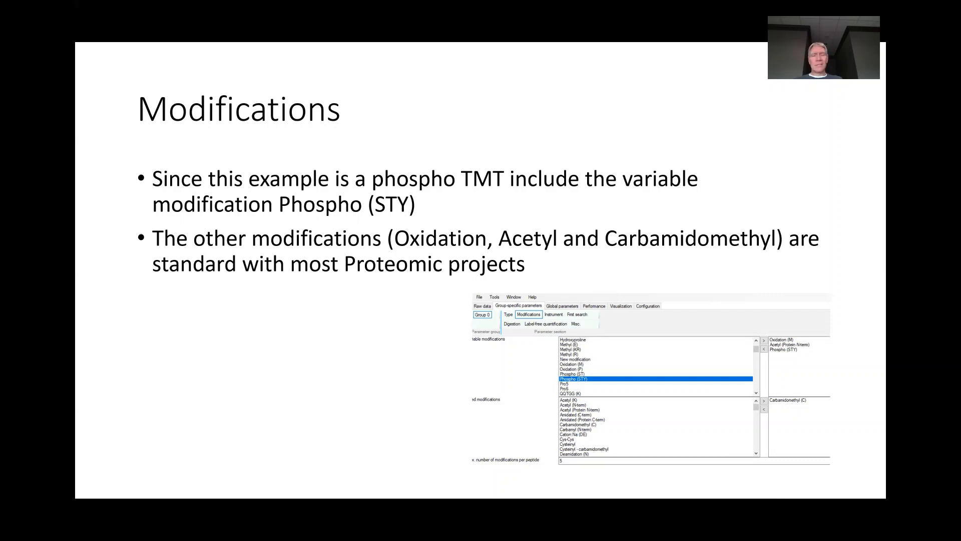
key("Right")
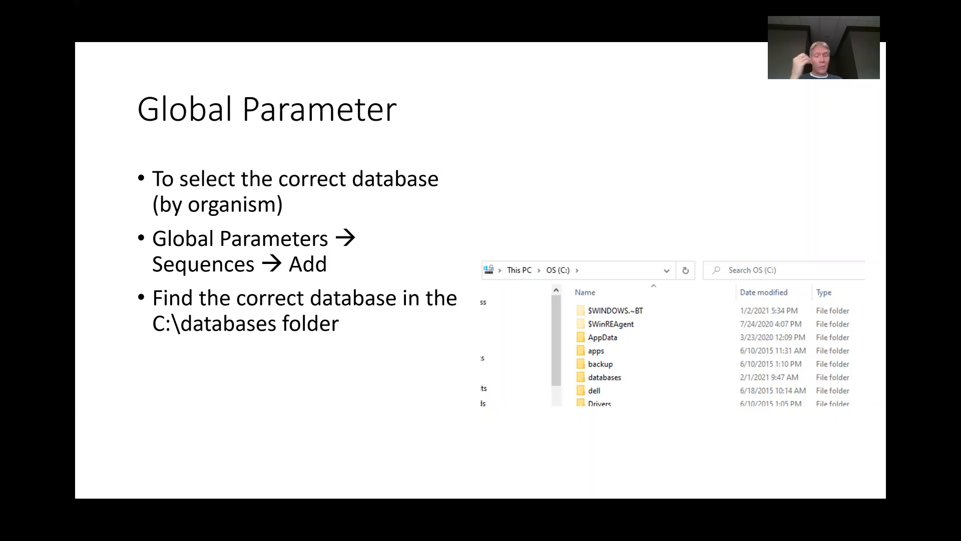
Advance to the FASTA file selection slide.
key("Right")
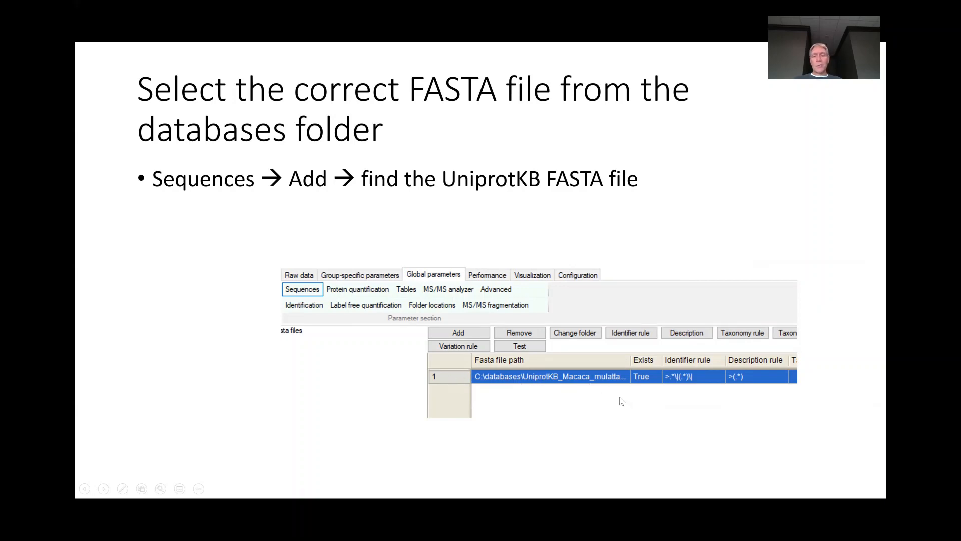
mouse_move(566, 363)
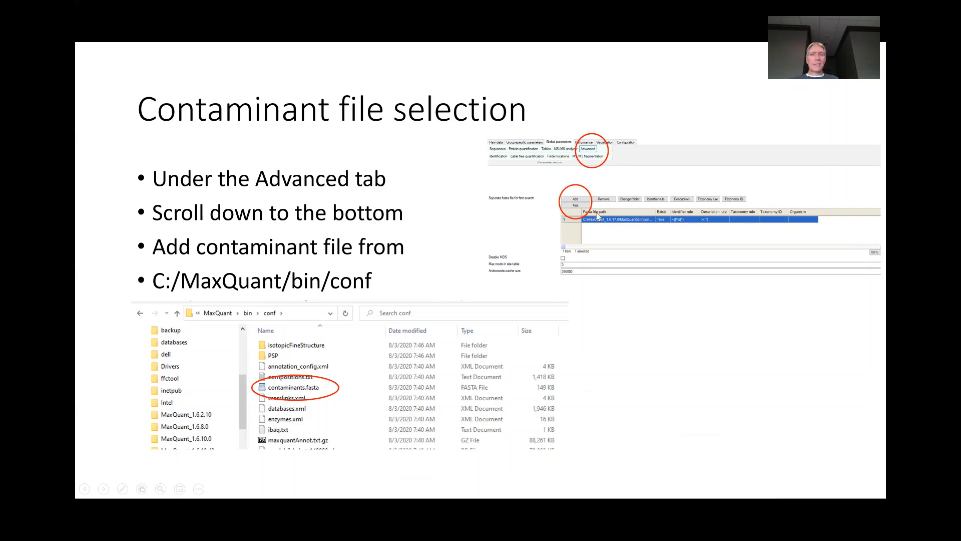
mouse_move(570, 233)
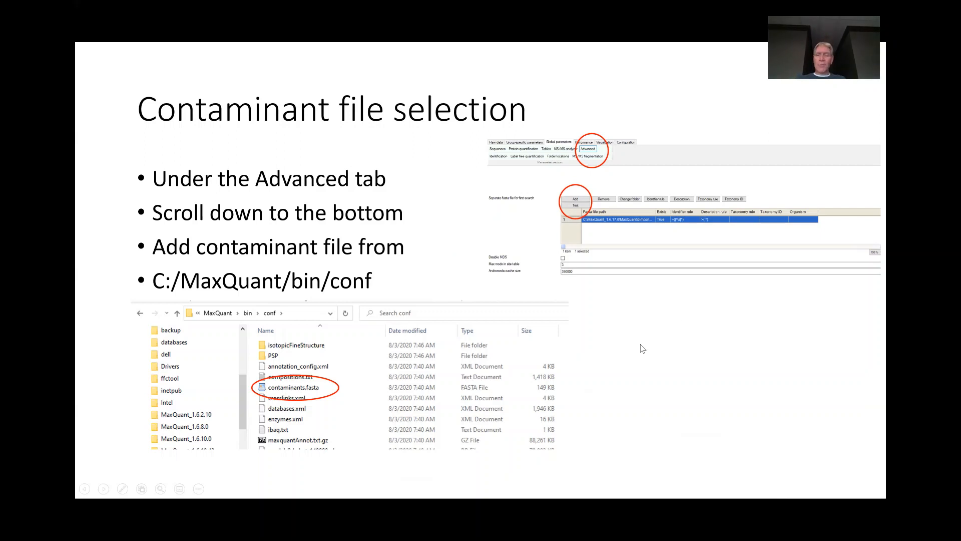
mouse_move(661, 387)
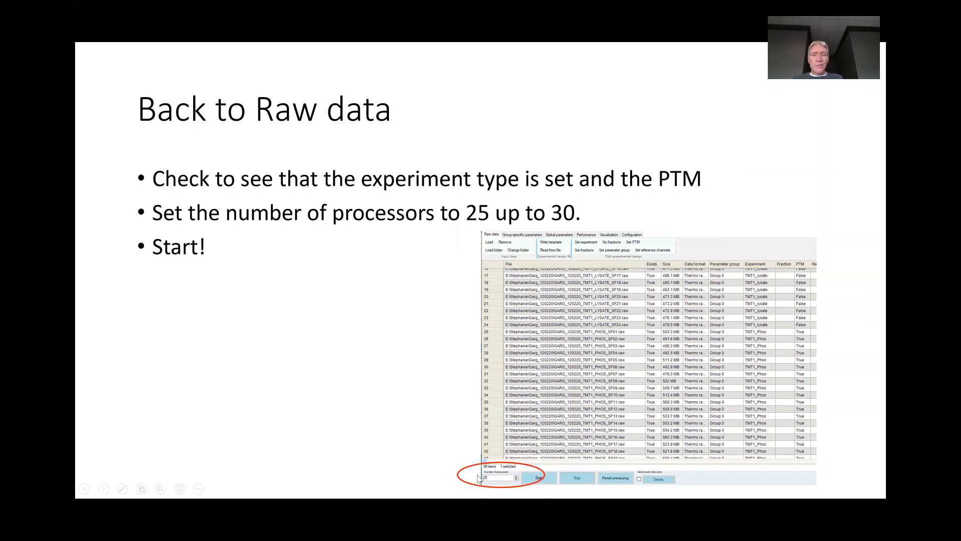
mouse_move(470, 481)
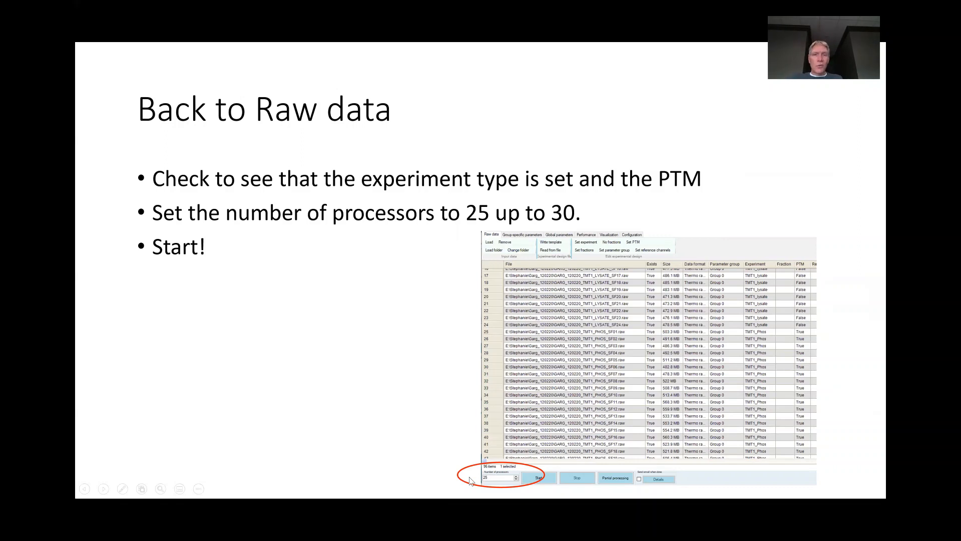
mouse_move(460, 237)
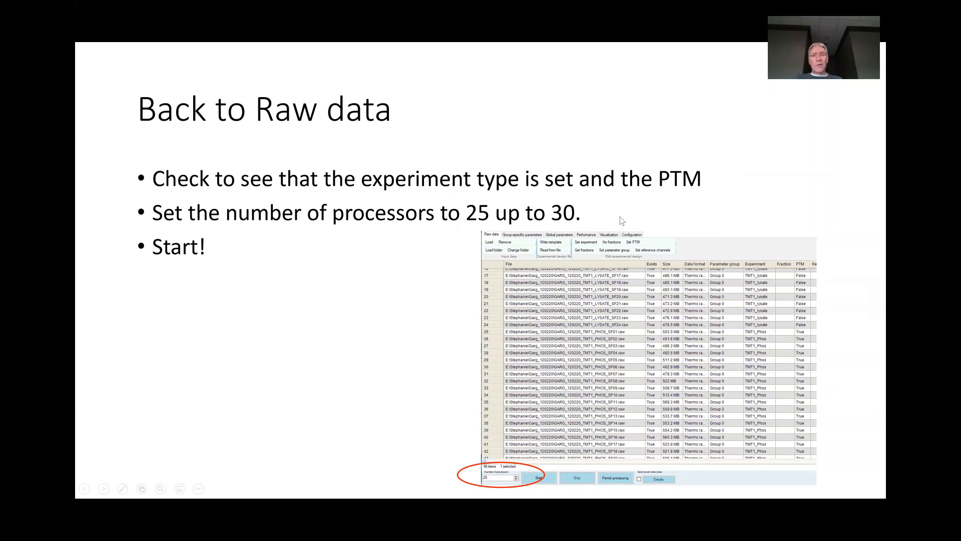
mouse_move(481, 247)
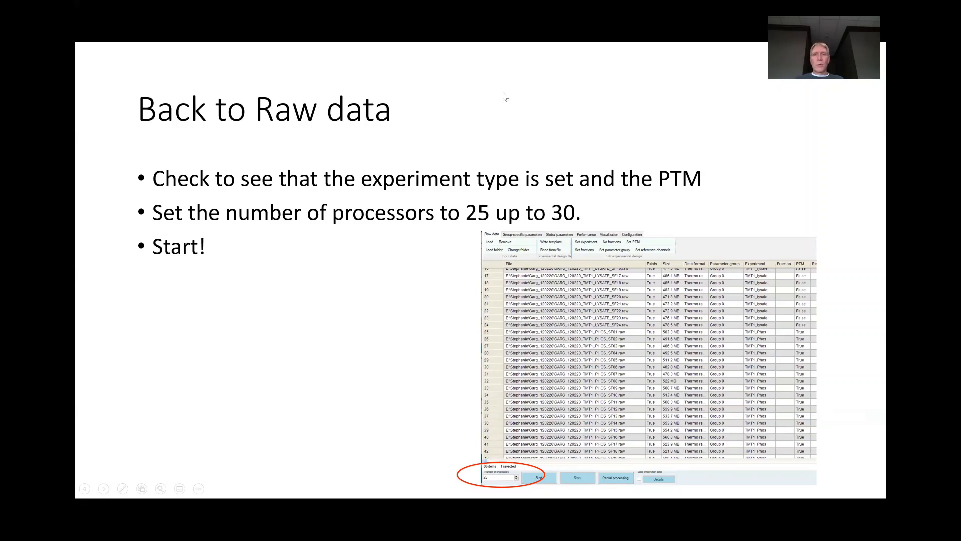
mouse_move(408, 283)
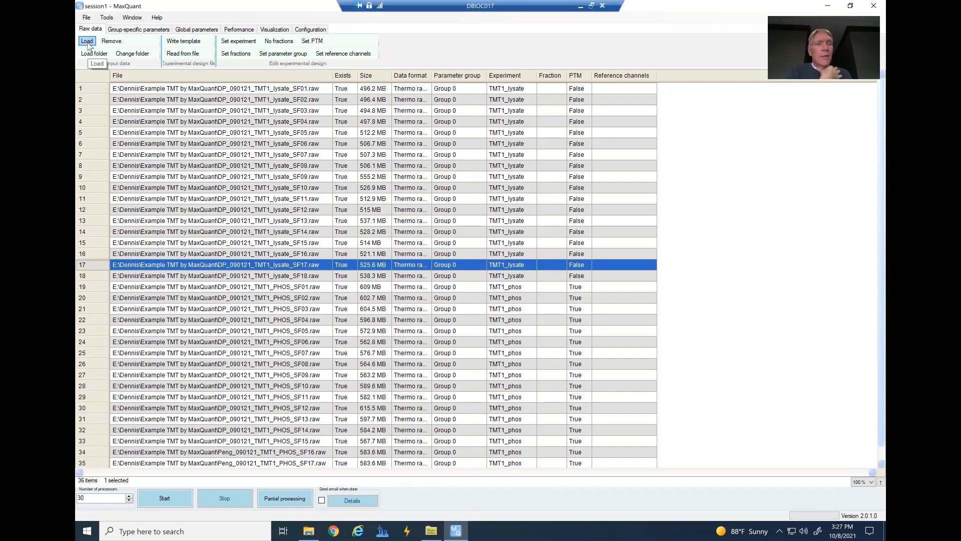
mouse_move(292, 93)
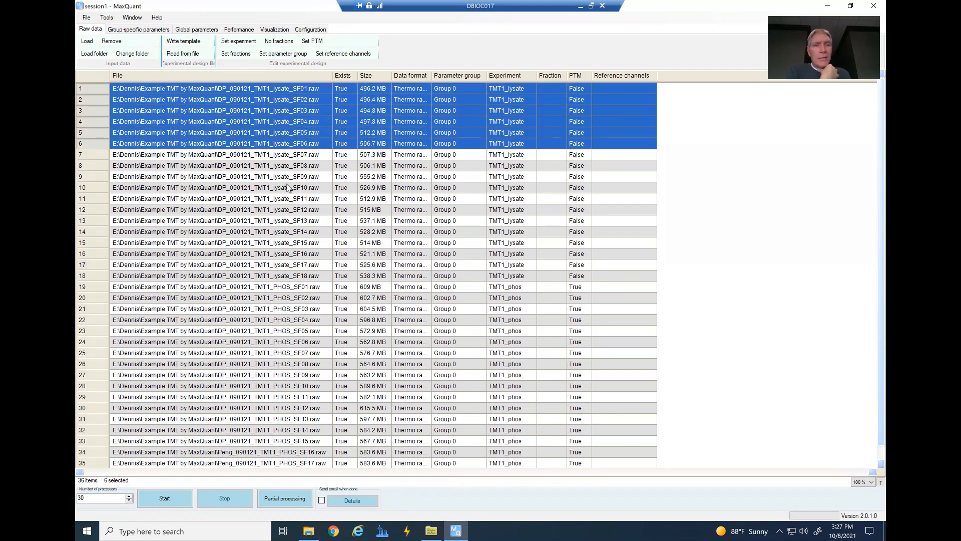
Select the phospho raw files and flag them as PTM runs, leaving lysate files unflagged.
left_click(294, 276)
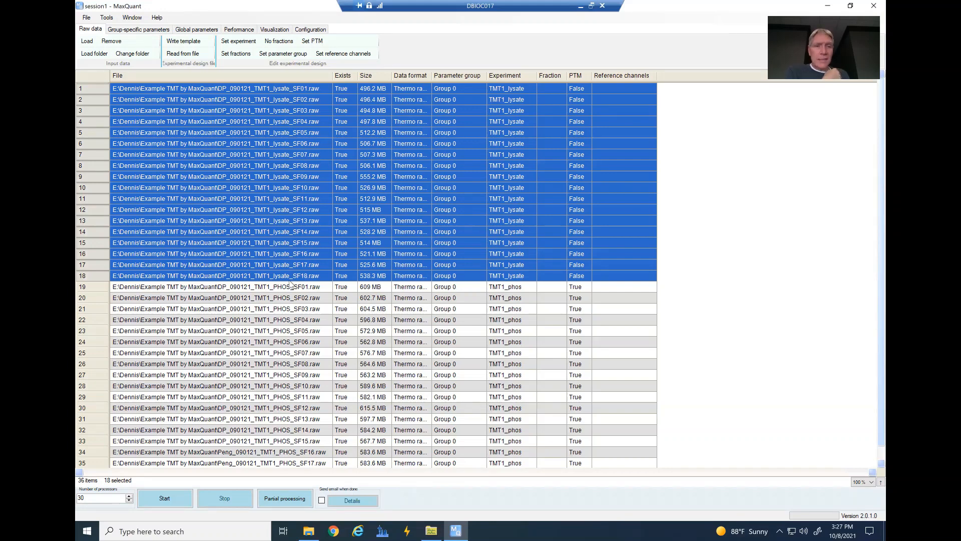
left_click(212, 286)
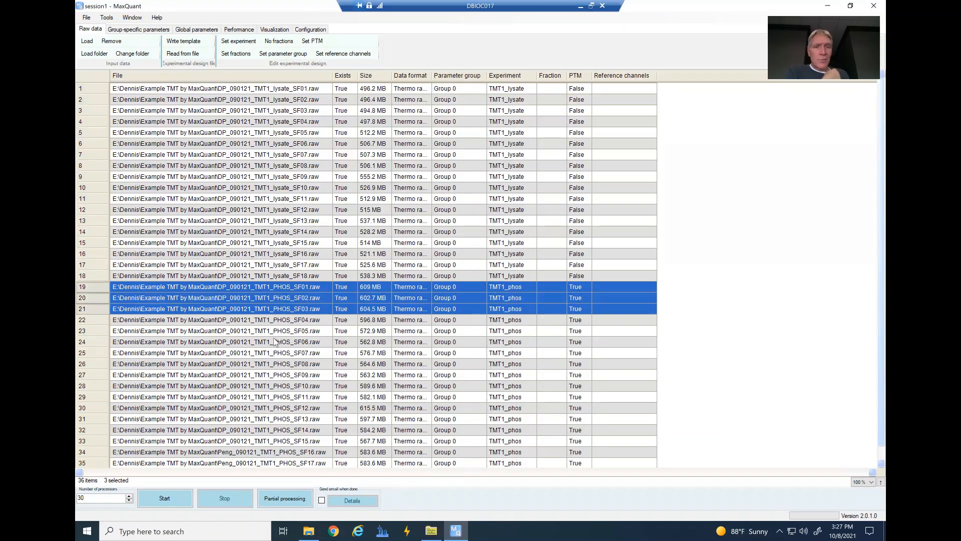
left_click(217, 462)
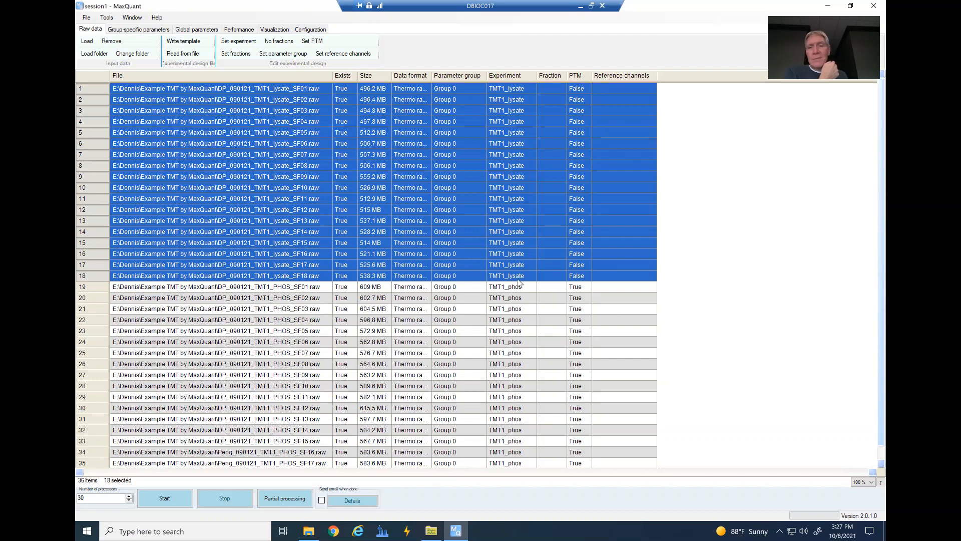
mouse_move(508, 297)
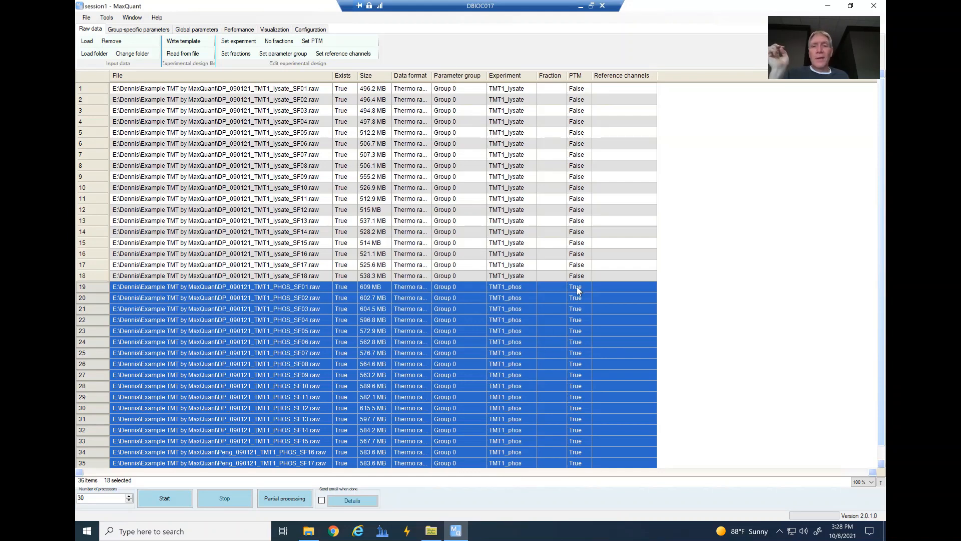
left_click(215, 287)
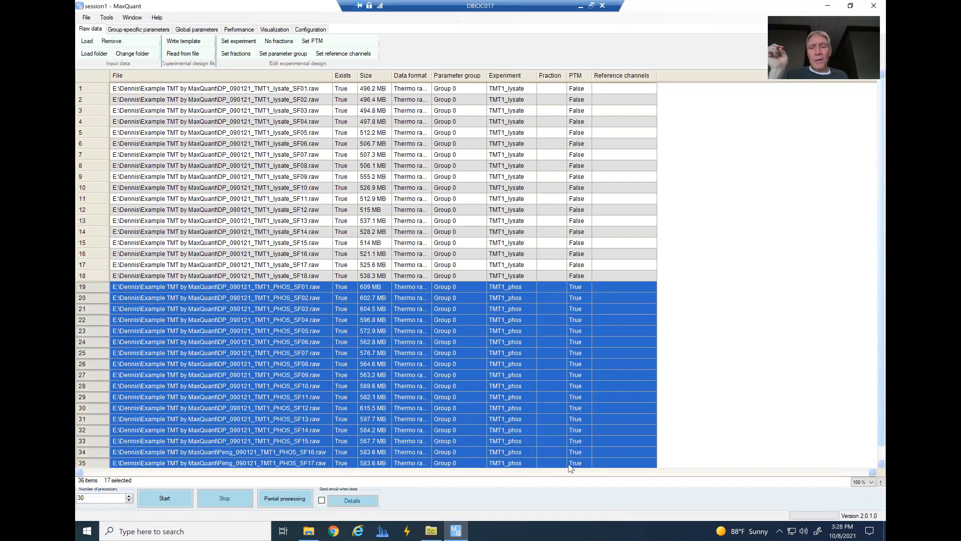
mouse_move(446, 294)
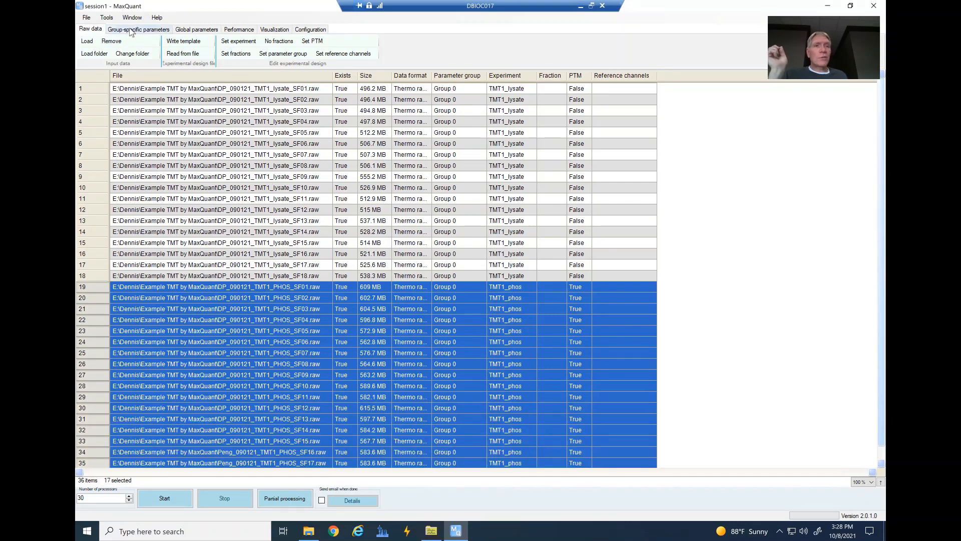
Set the group's quantification type to Reporter ion MS3 with TMT 10plex labels.
left_click(138, 29)
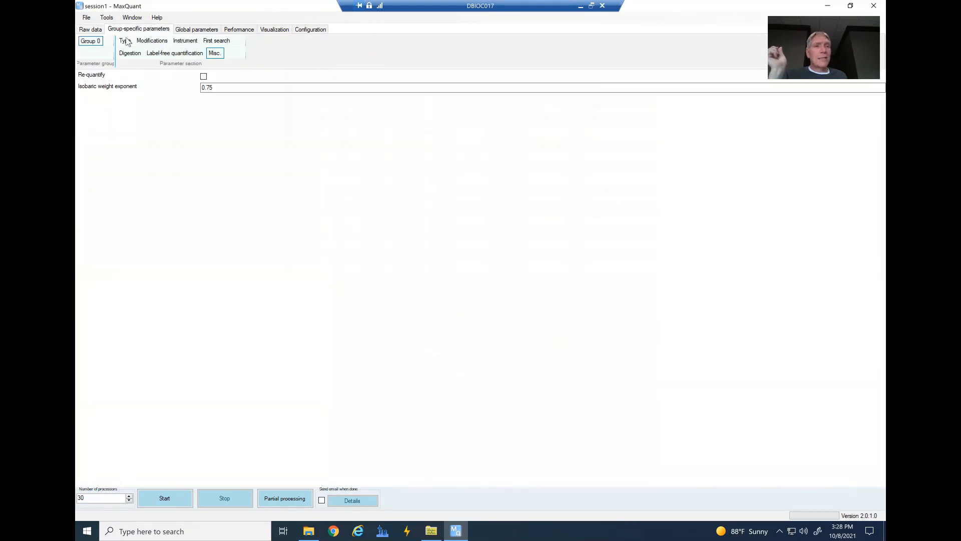
left_click(124, 40)
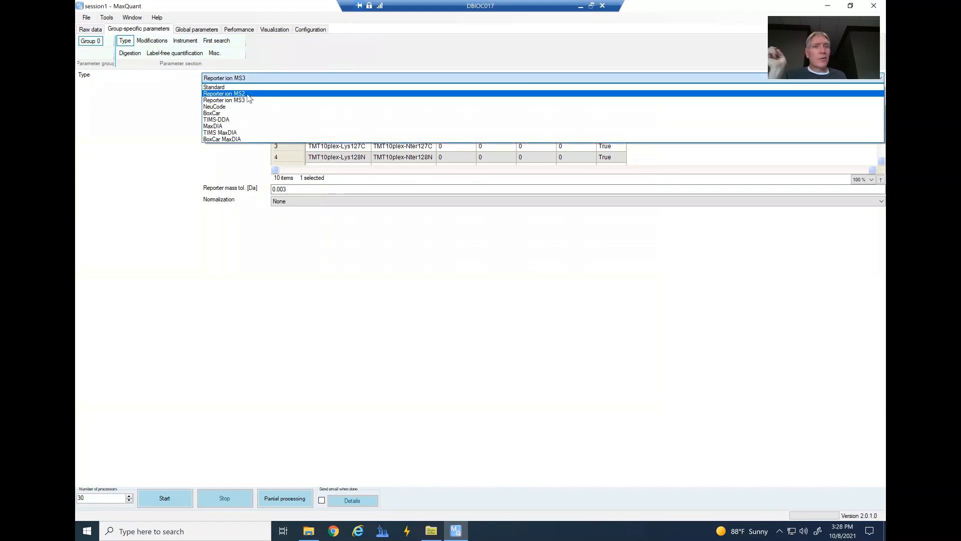
left_click(224, 99)
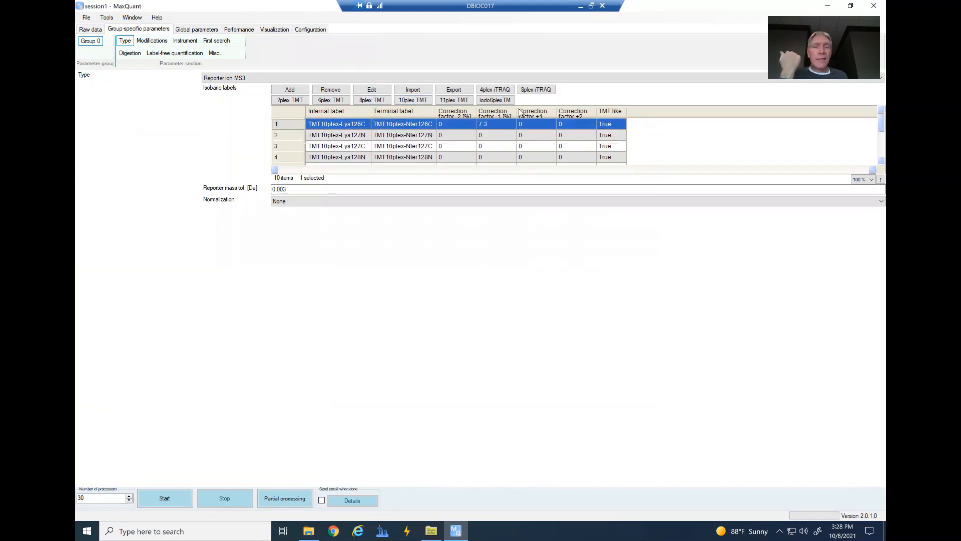
mouse_move(460, 142)
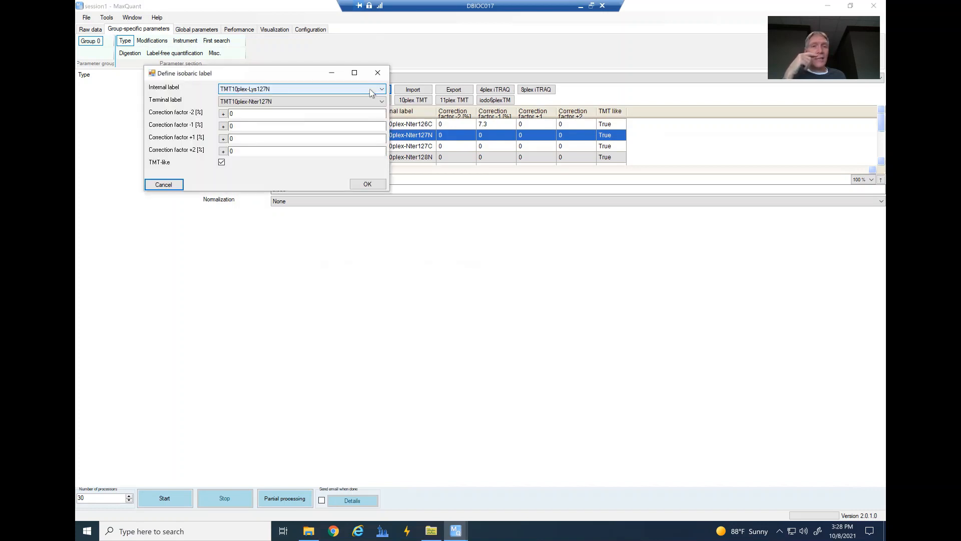
Give the 127N label a correction factor −1 of 7.6.
left_click(305, 138)
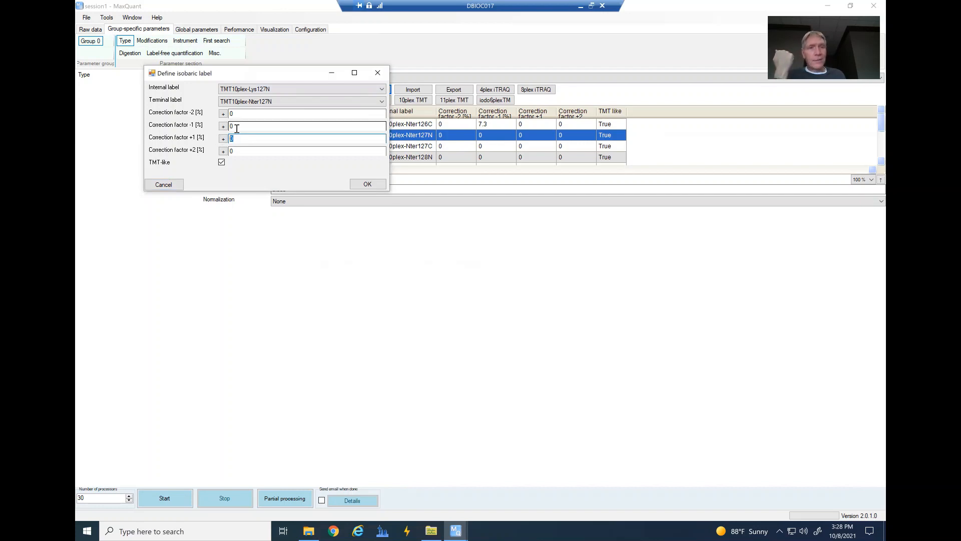
type("7")
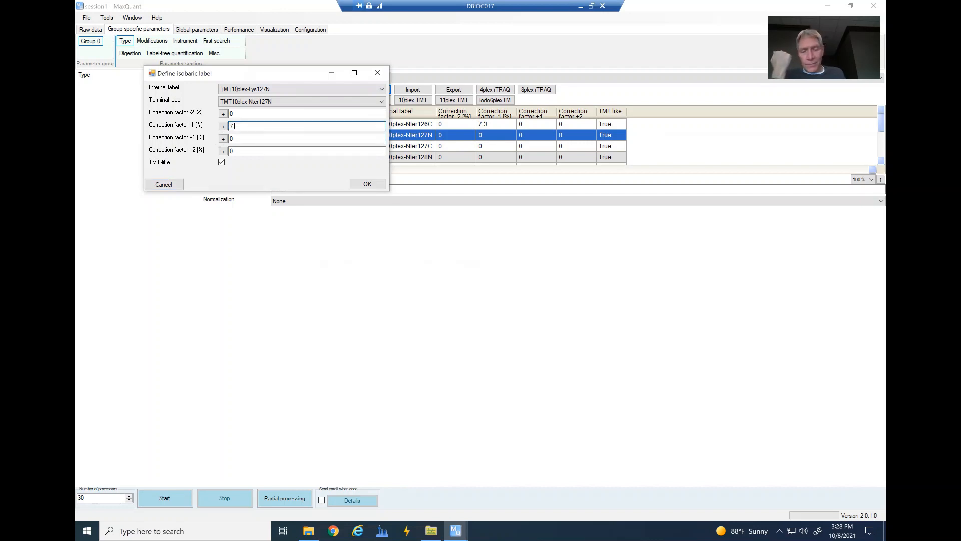
type(".6")
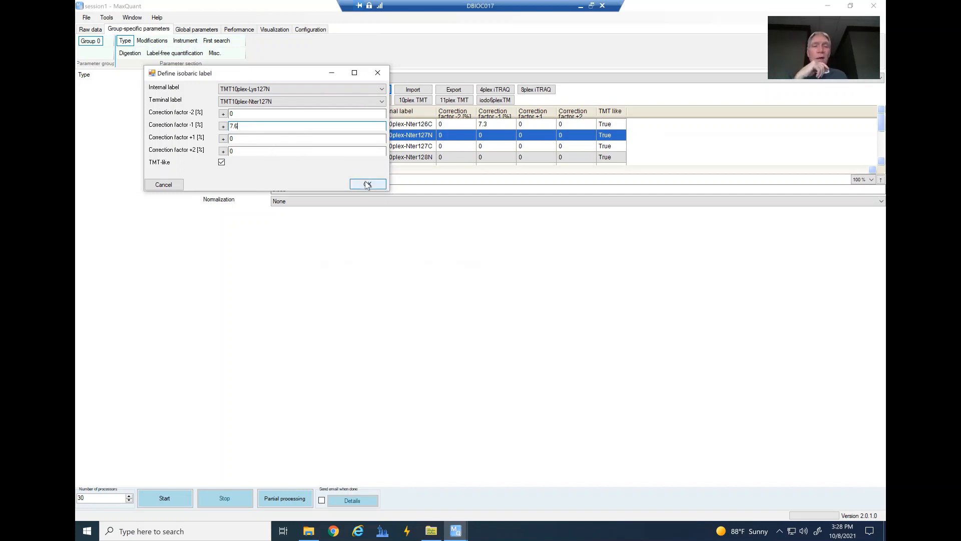
left_click(368, 184)
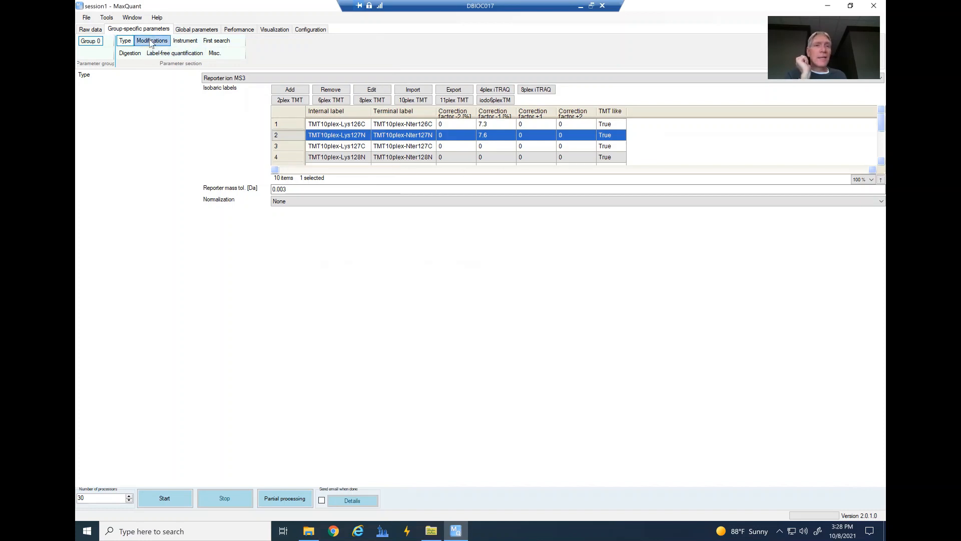
Confirm Phospho (STY) is a variable modification and Trypsin is the digestion enzyme.
left_click(152, 40)
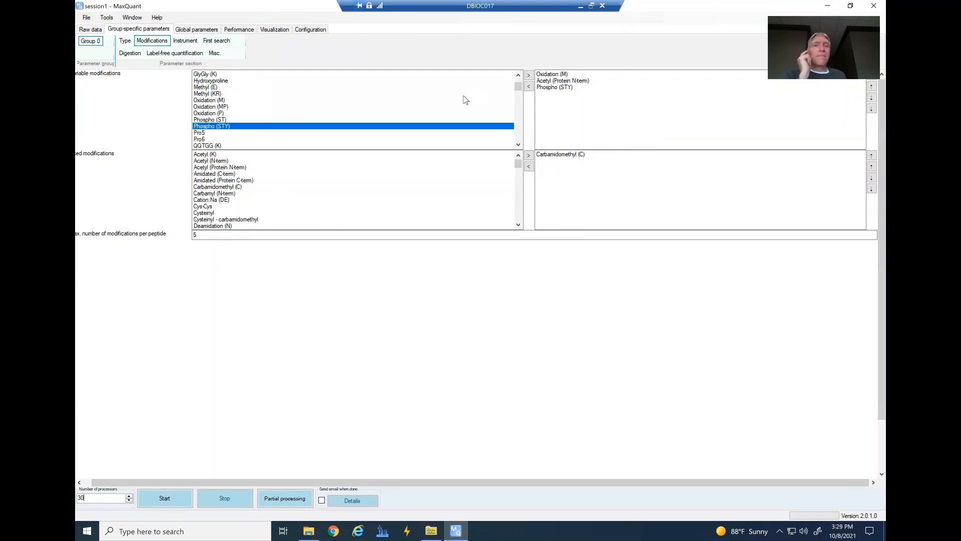
mouse_move(462, 121)
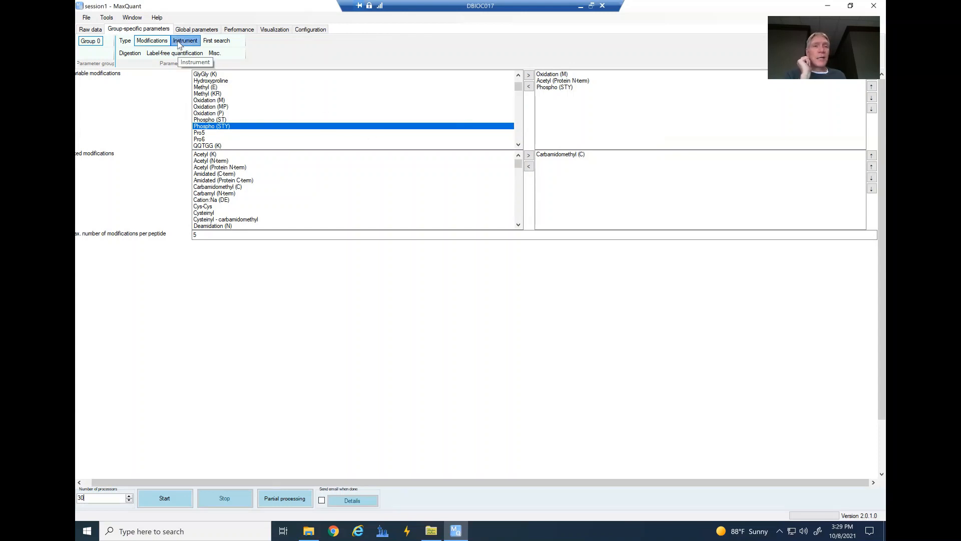
left_click(184, 40)
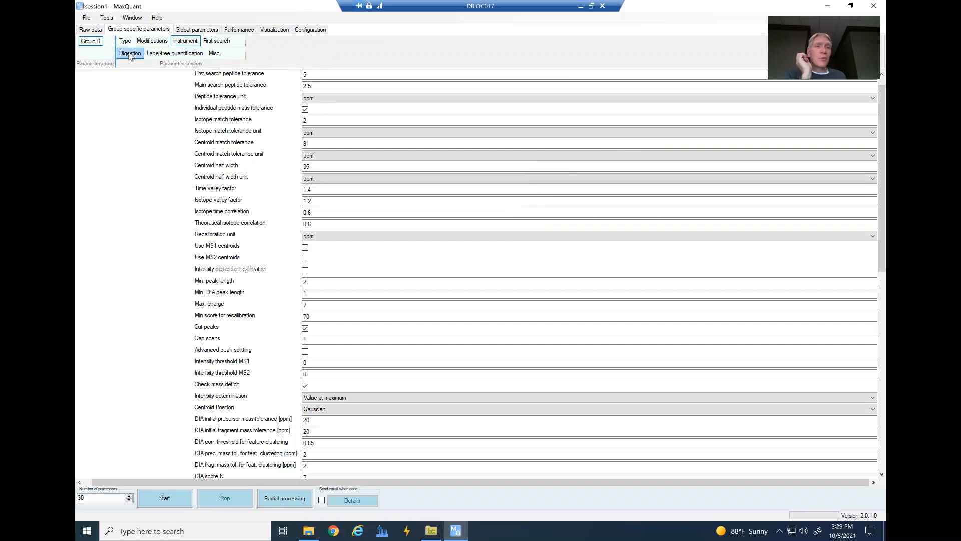
left_click(131, 53)
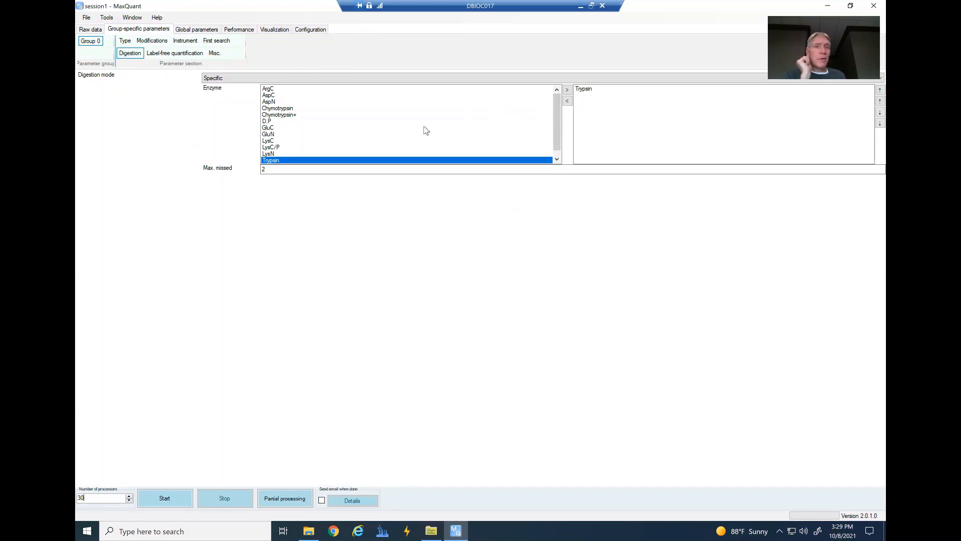
mouse_move(146, 91)
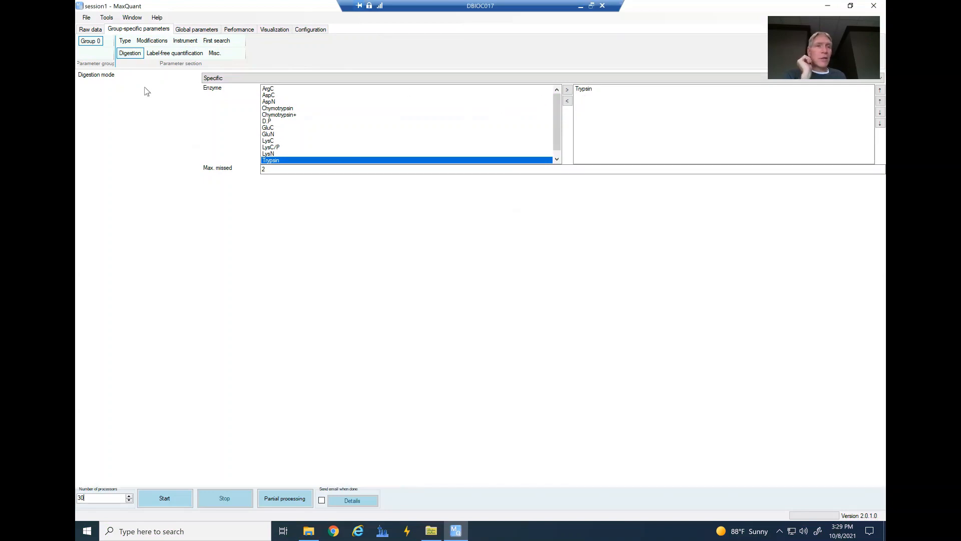
mouse_move(212, 55)
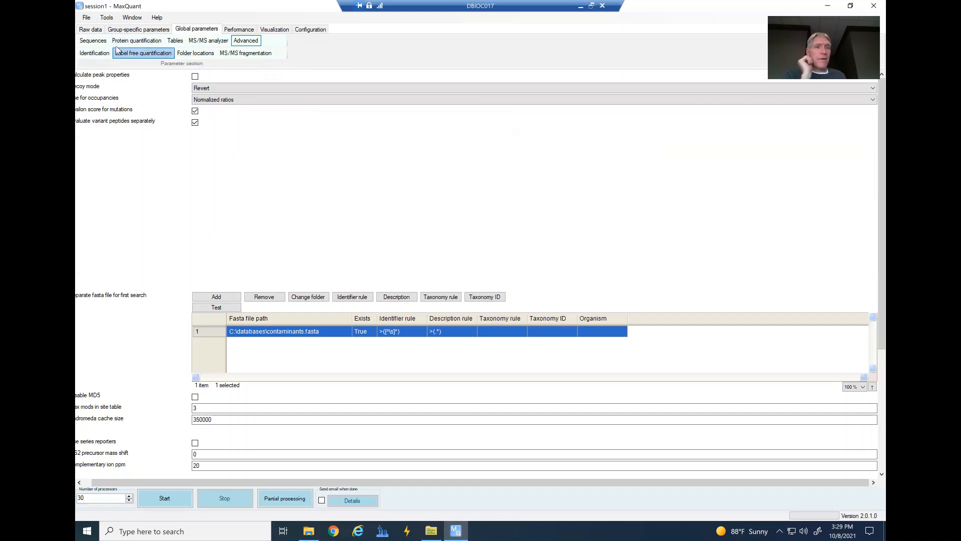
Test the human UniProt FASTA header parse rules in the Sequences settings.
left_click(92, 40)
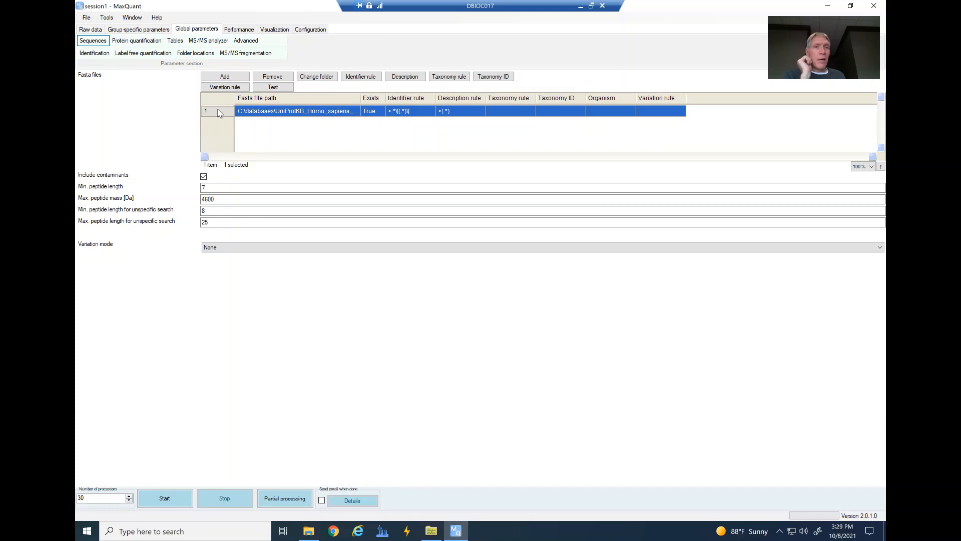
mouse_move(308, 105)
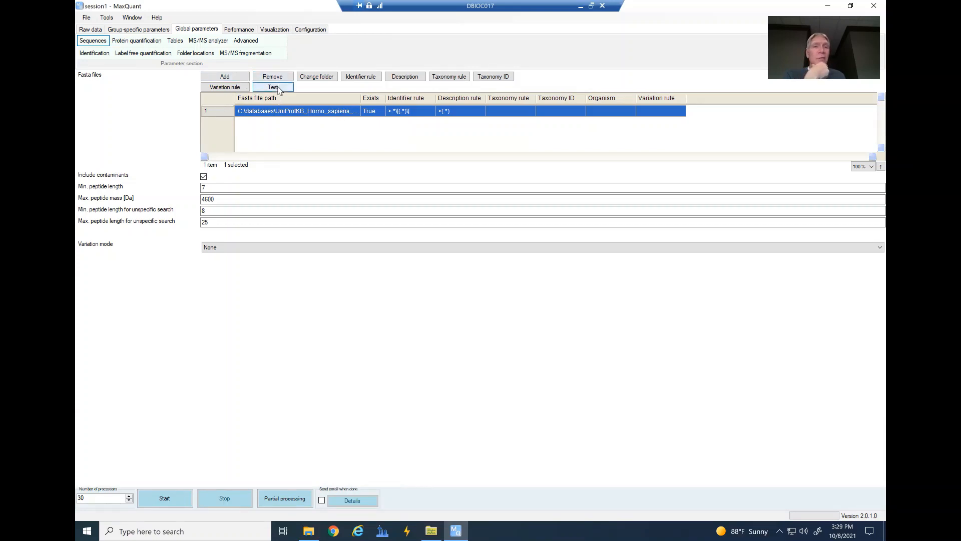
left_click(273, 86)
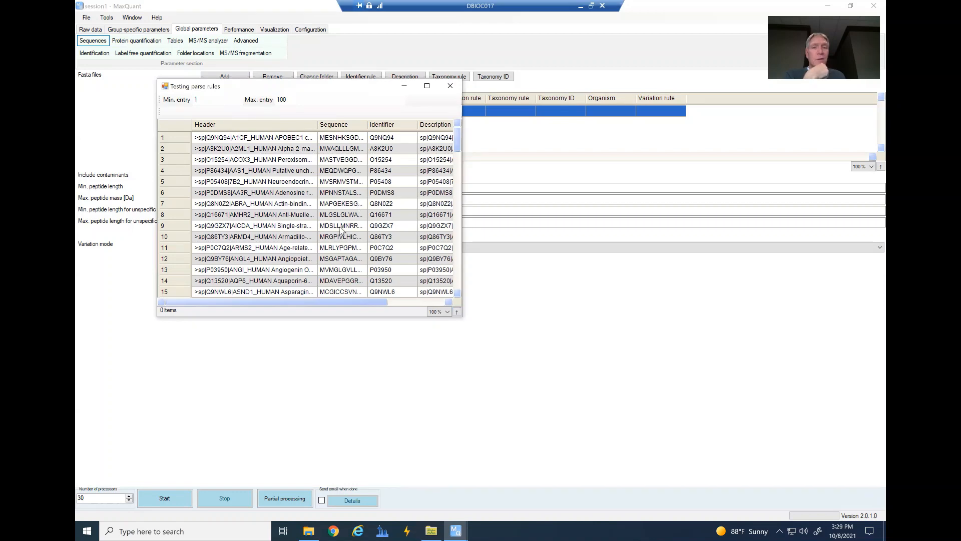
left_click(451, 86)
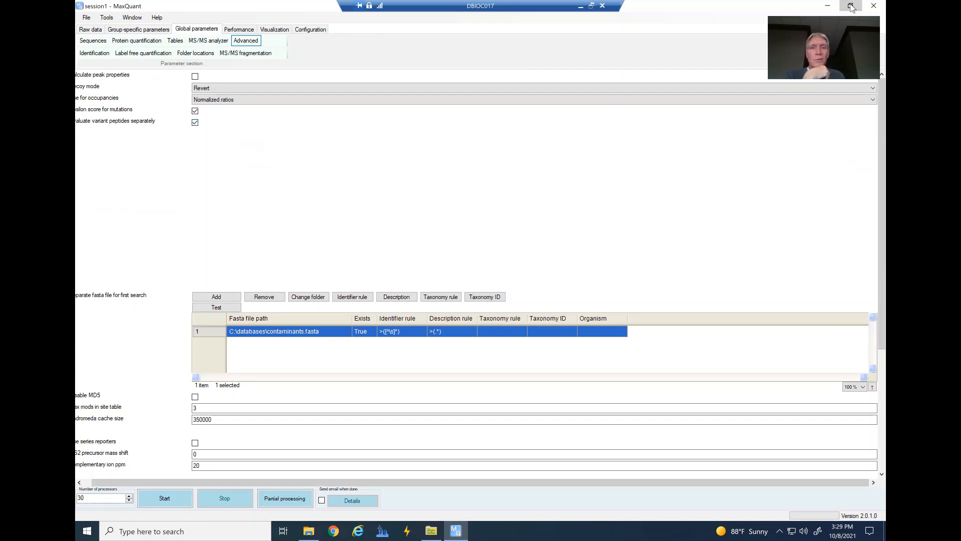
left_click(852, 5)
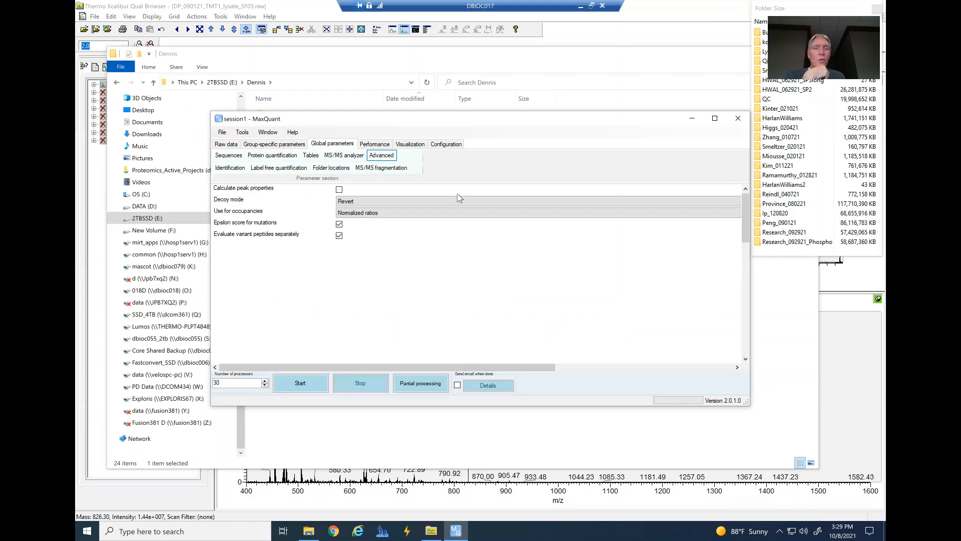
mouse_move(532, 267)
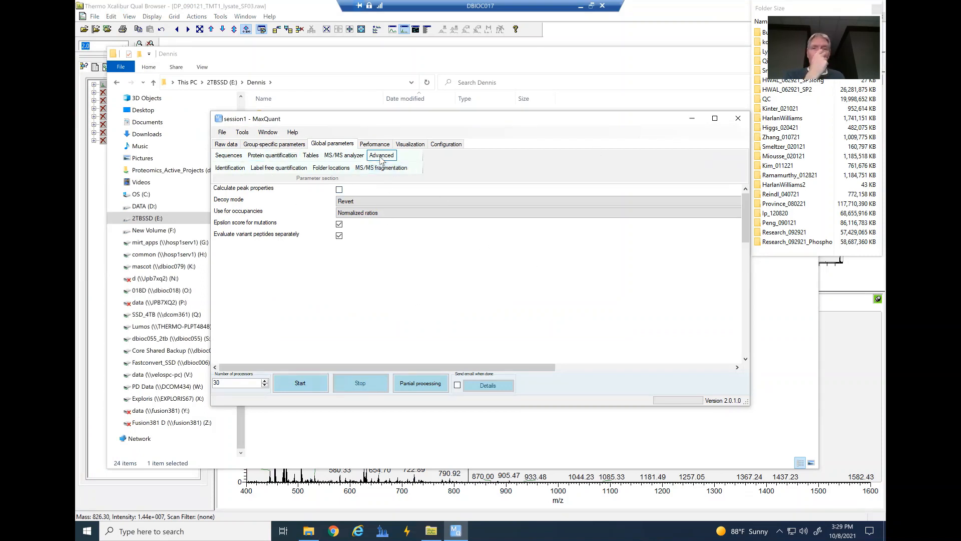
mouse_move(699, 228)
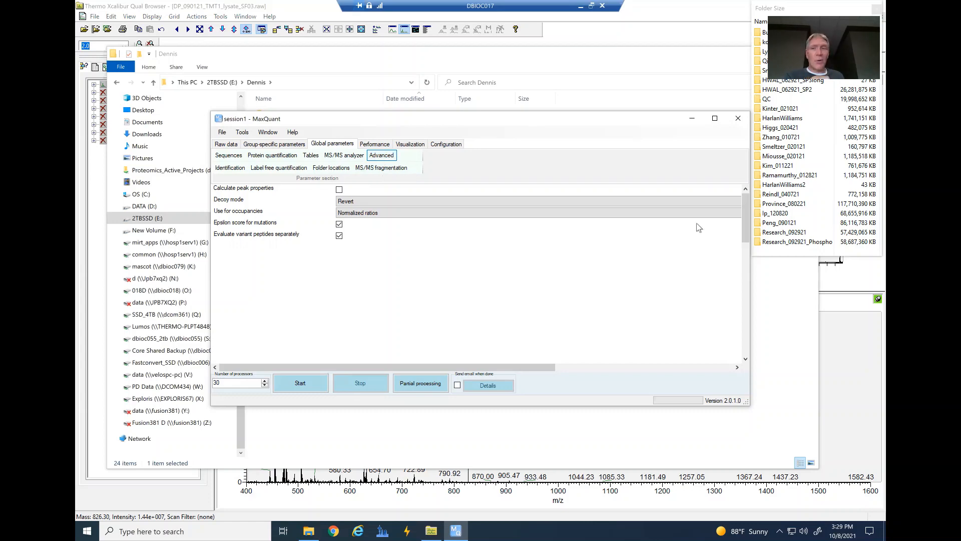
mouse_move(746, 231)
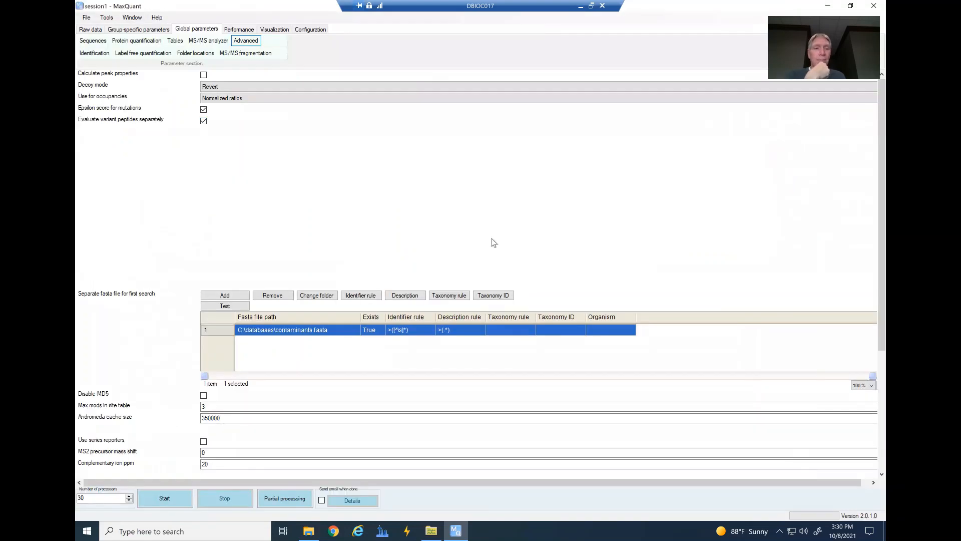
mouse_move(276, 133)
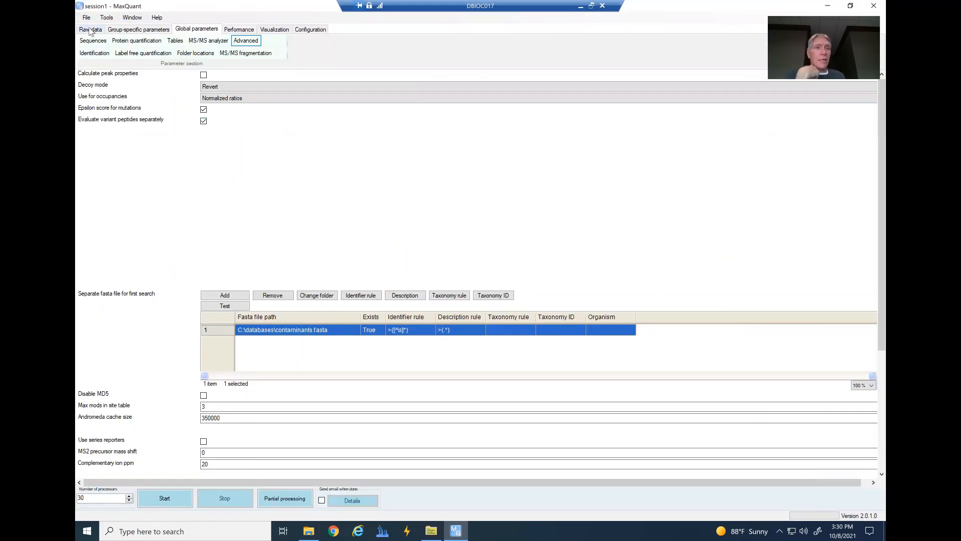
Return to the raw files list ready to start processing.
left_click(90, 29)
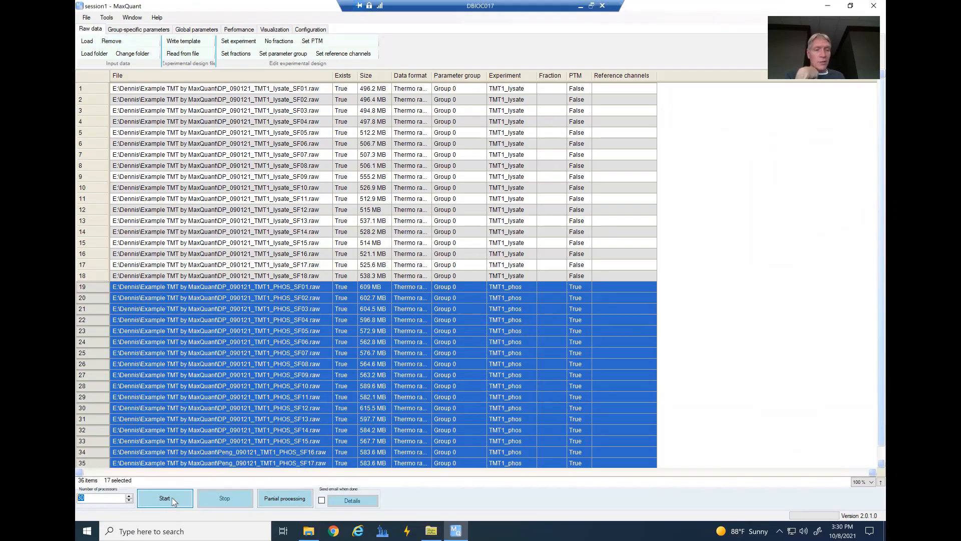
mouse_move(172, 501)
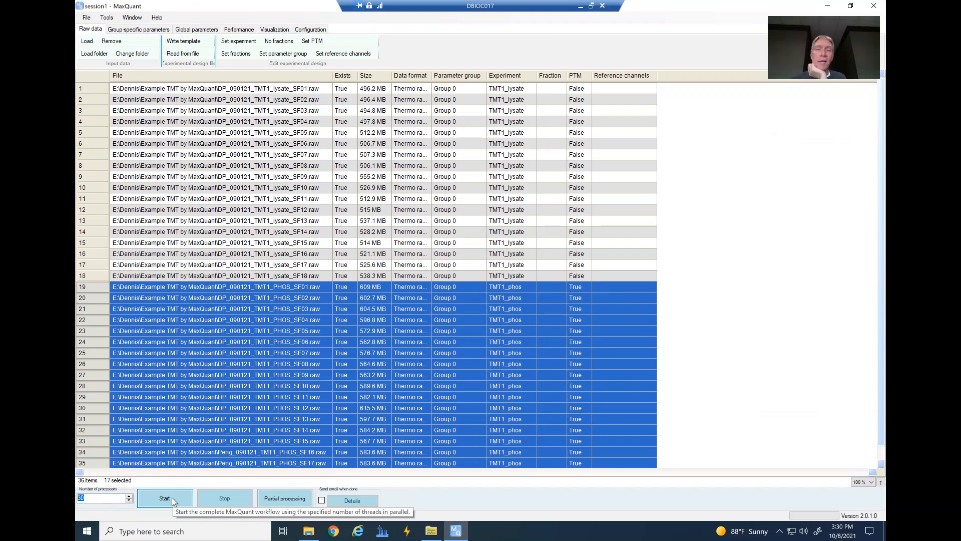
mouse_move(349, 513)
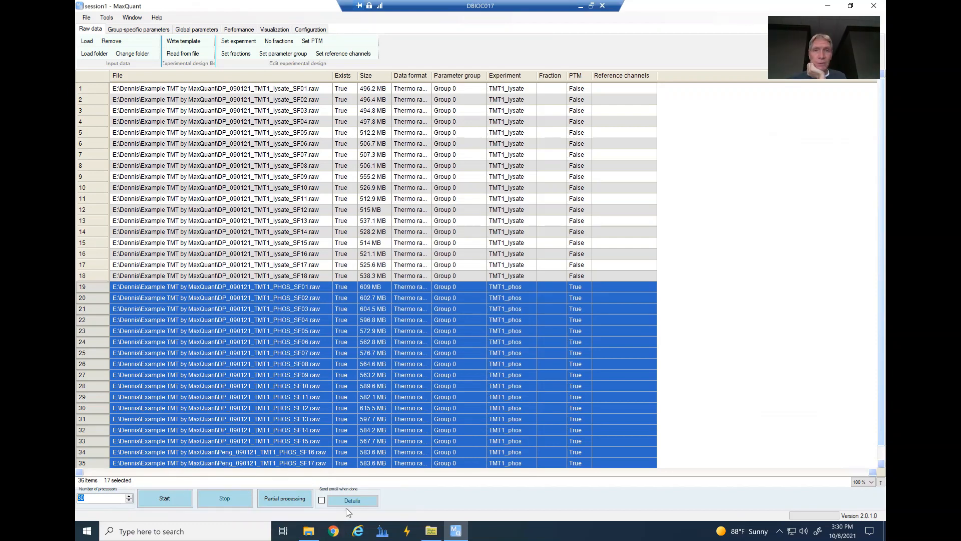